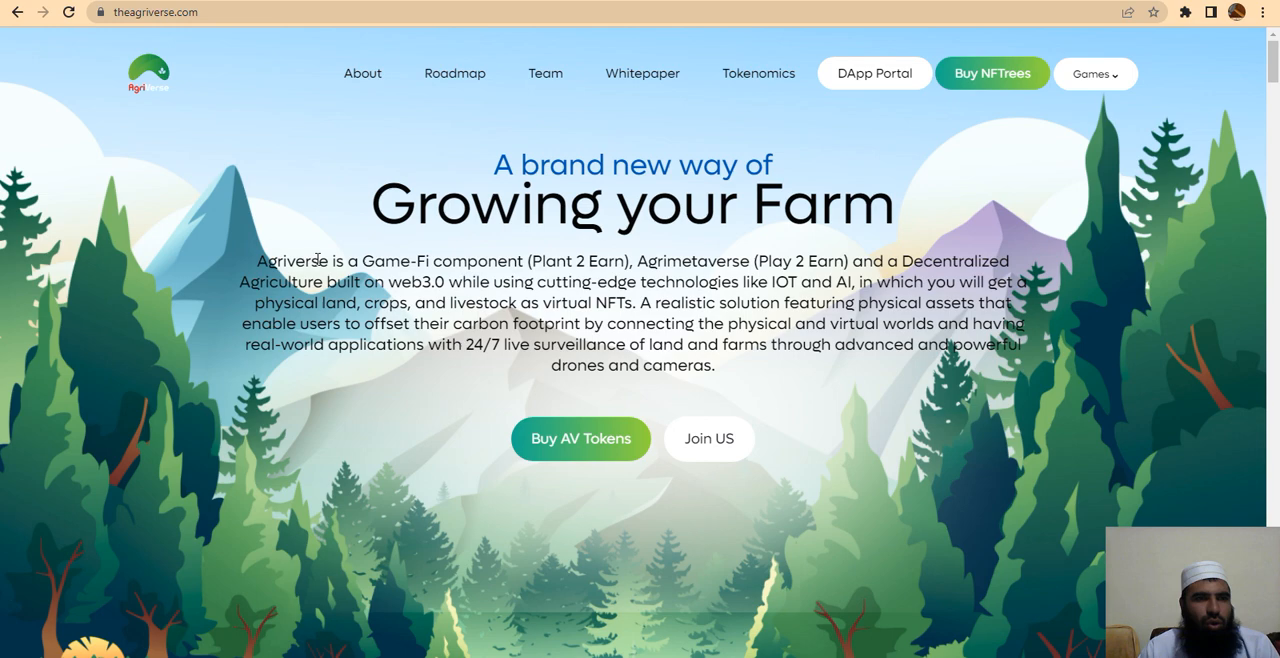
pyautogui.moveTo(240, 115)
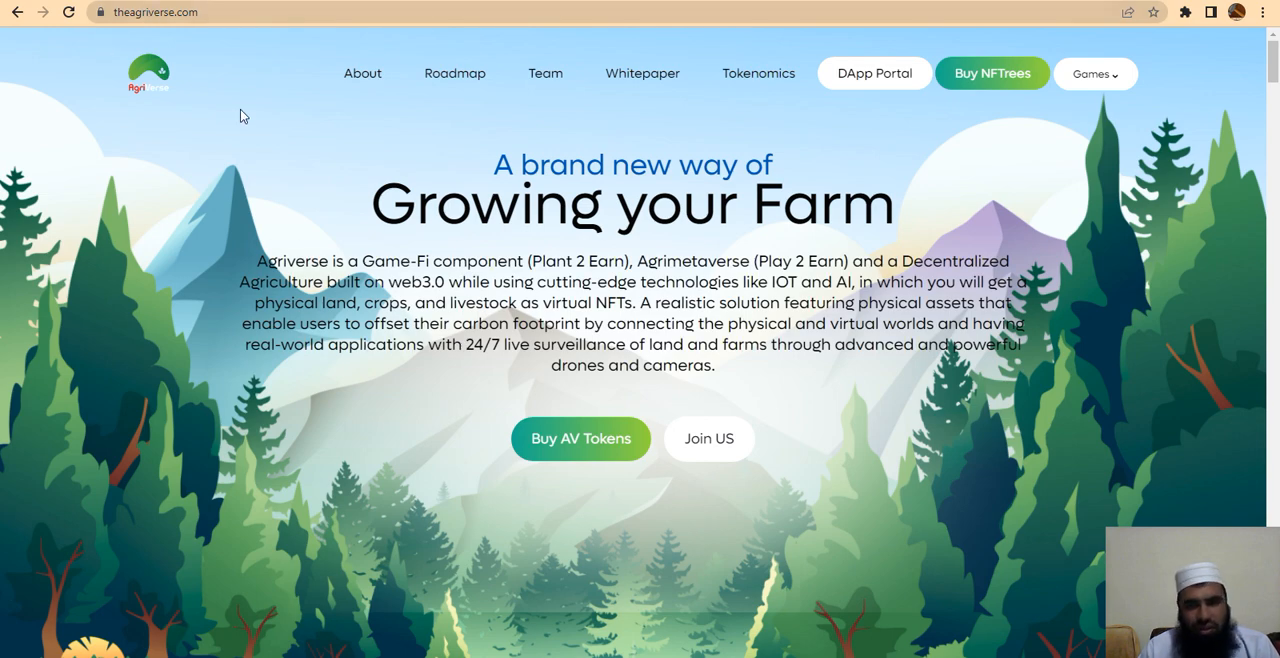
pyautogui.moveTo(250, 127)
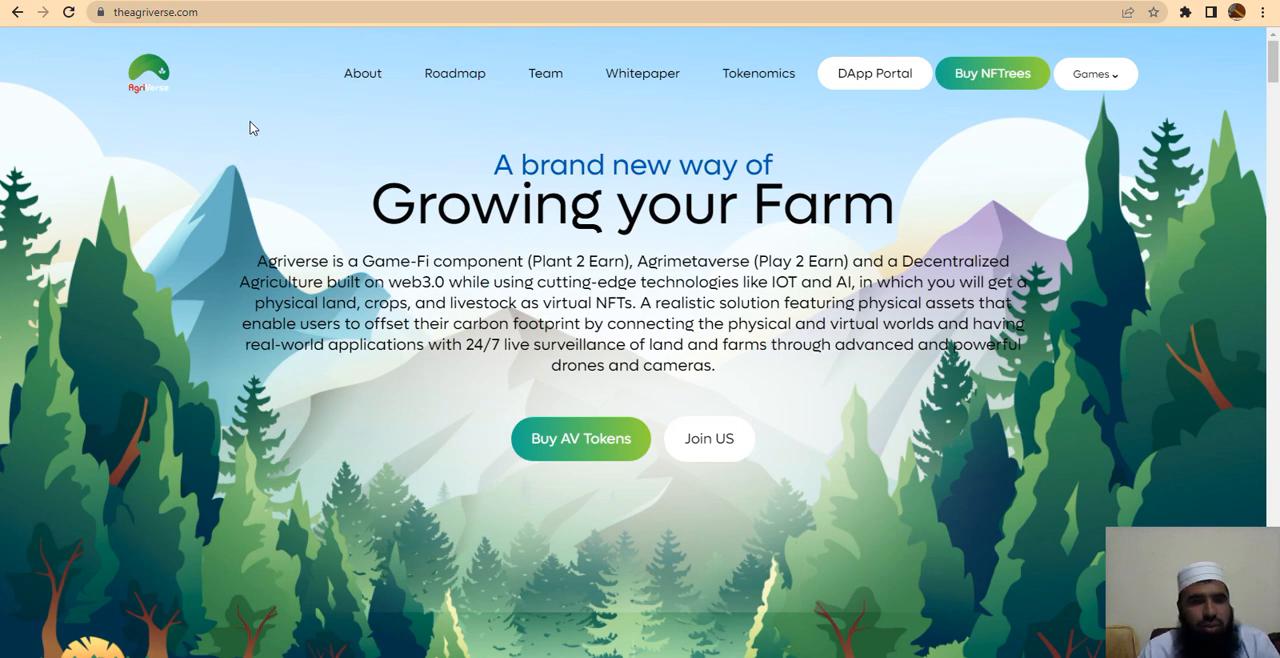
pyautogui.moveTo(221, 166)
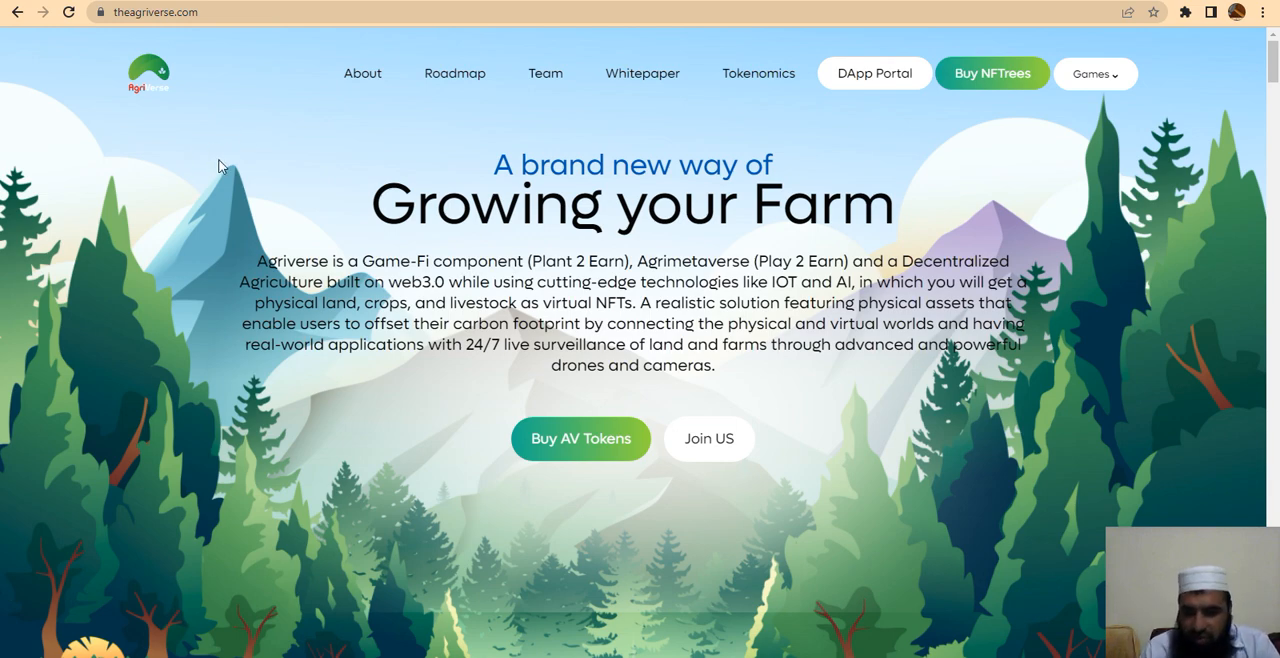
# - Scroll past the hero banner through the About Agriverse text to the Types of NFTrees heading
pyautogui.scroll(-3)
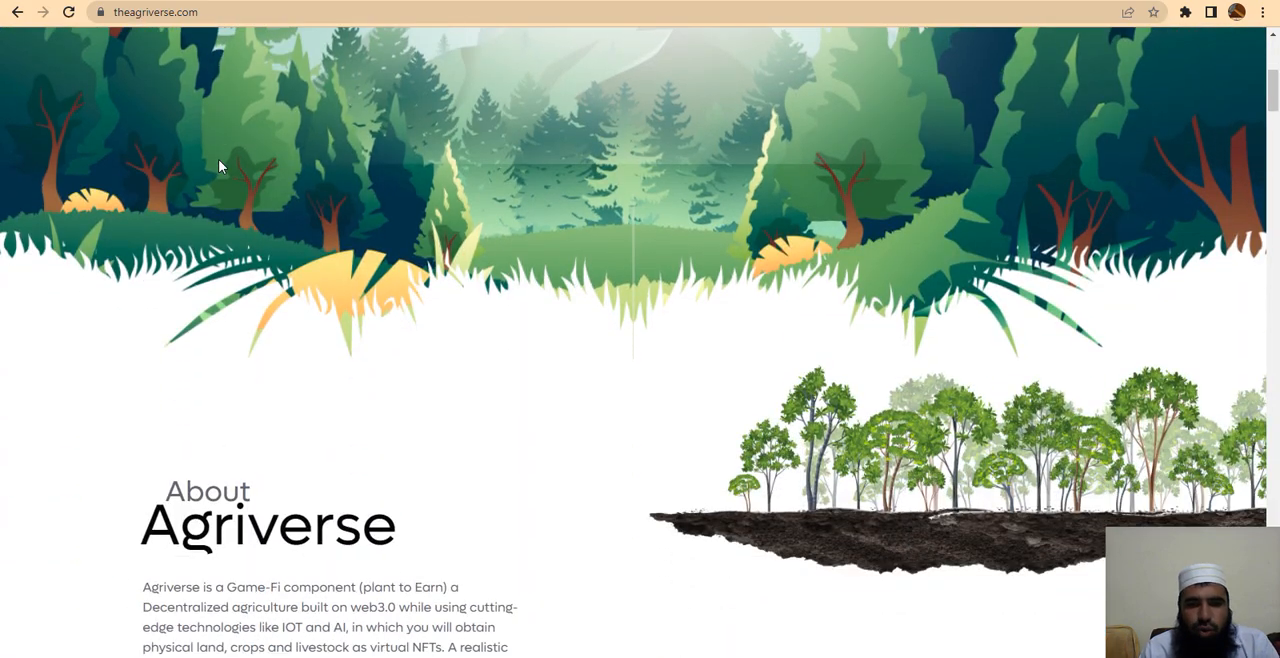
pyautogui.scroll(-3)
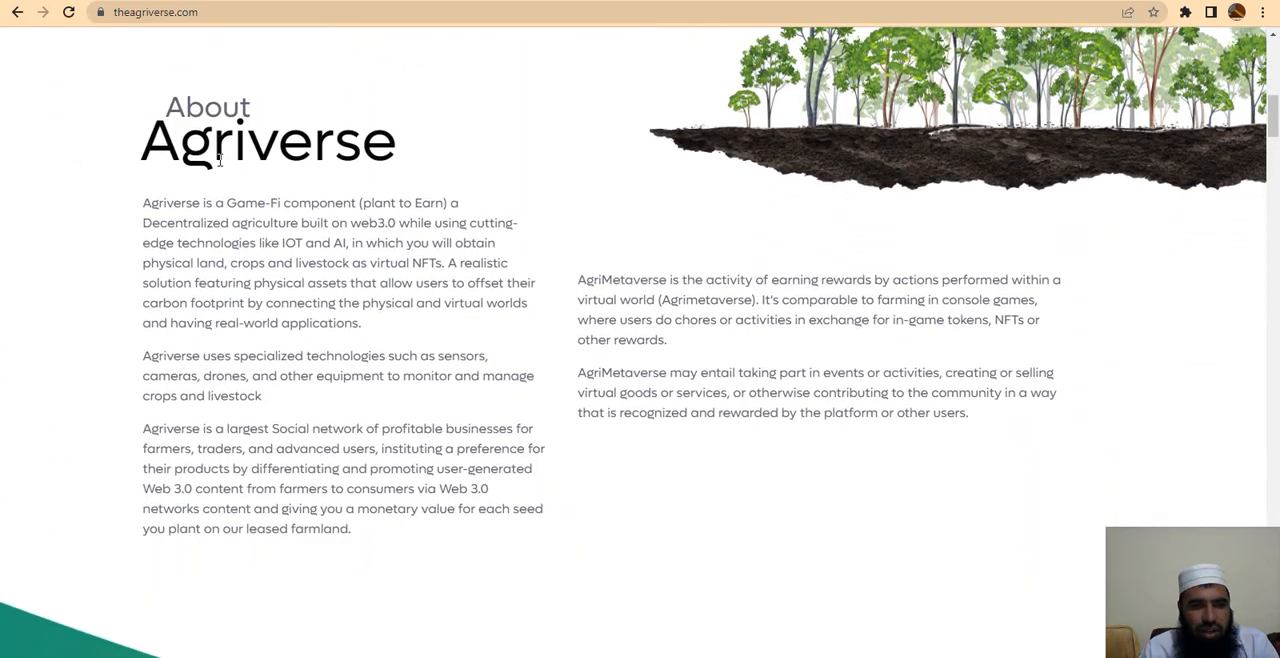
pyautogui.scroll(-3)
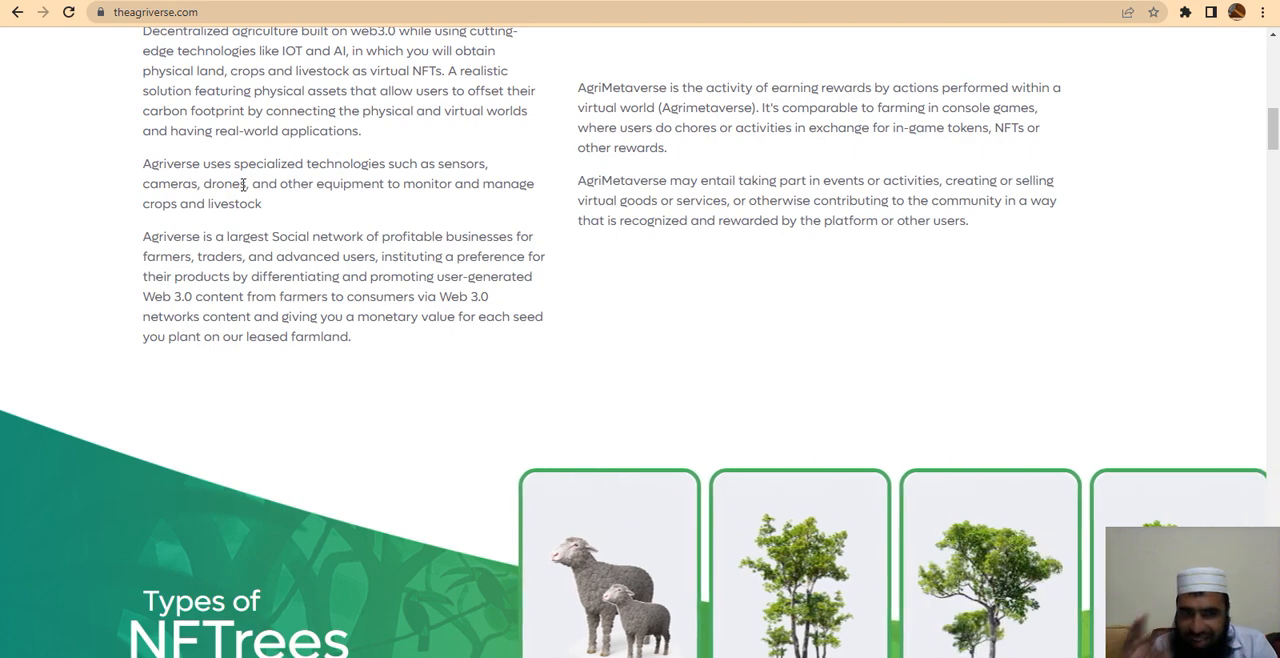
pyautogui.scroll(-3)
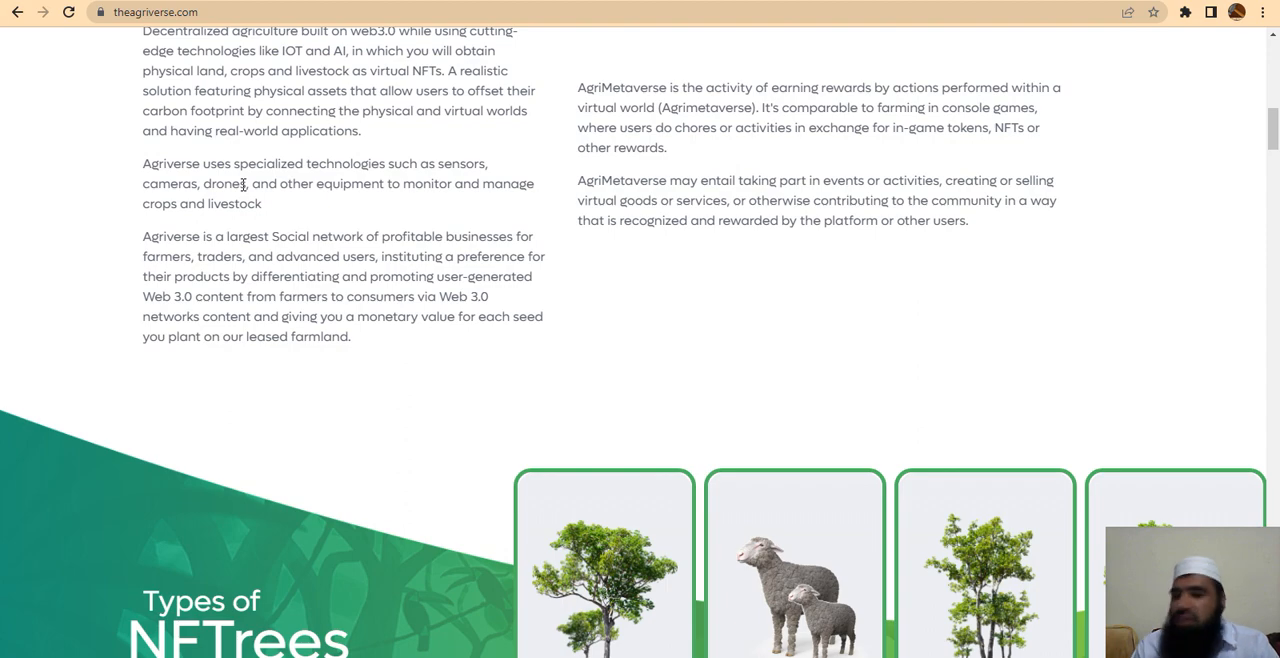
pyautogui.scroll(-3)
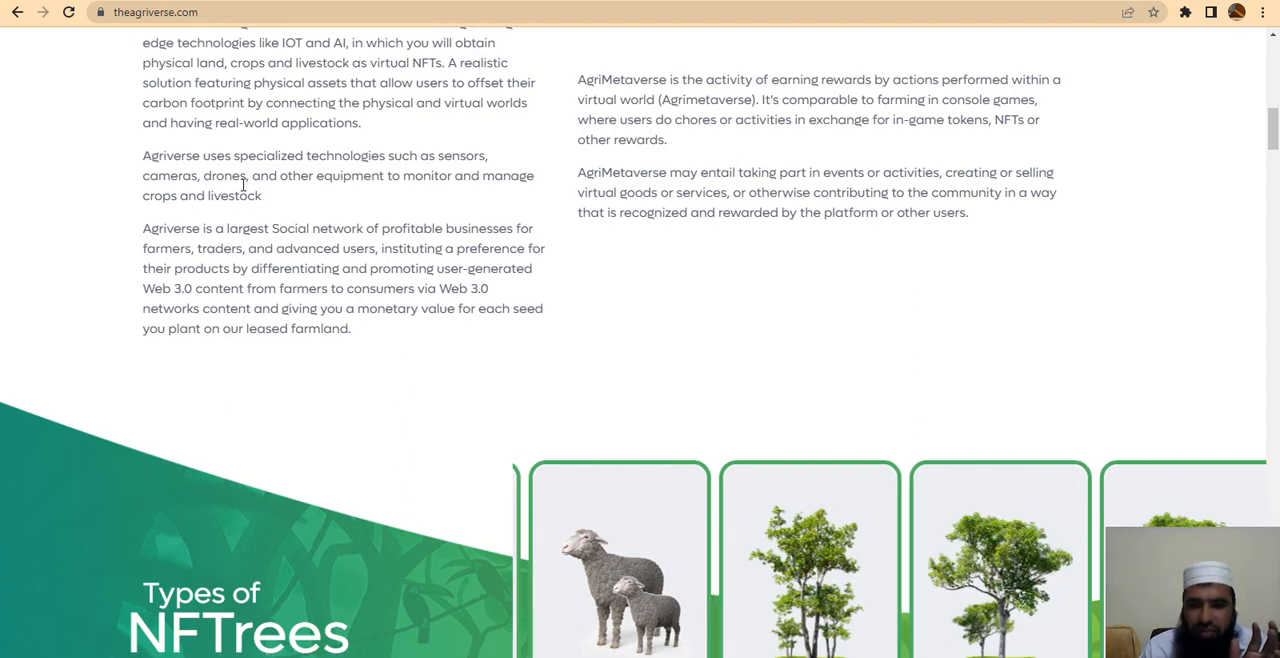
# - Scroll past the NFTree type cards to Discover Agriverse and the NFT Marketplace heading
pyautogui.scroll(-3)
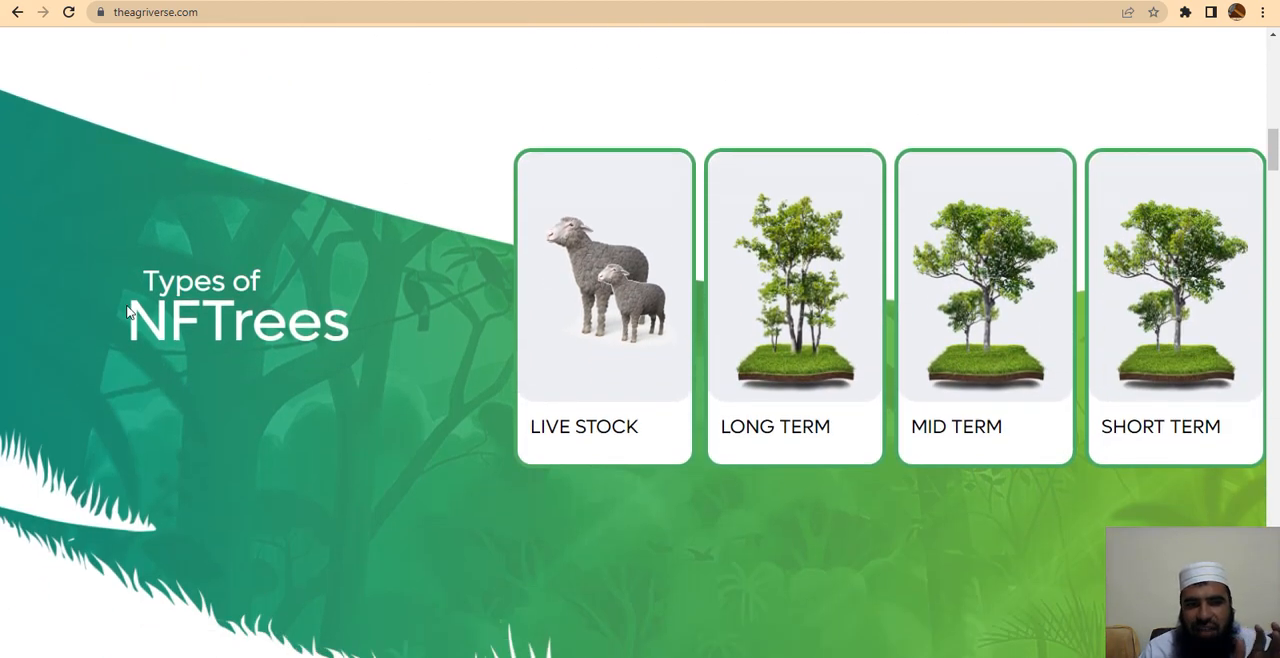
pyautogui.moveTo(750, 390)
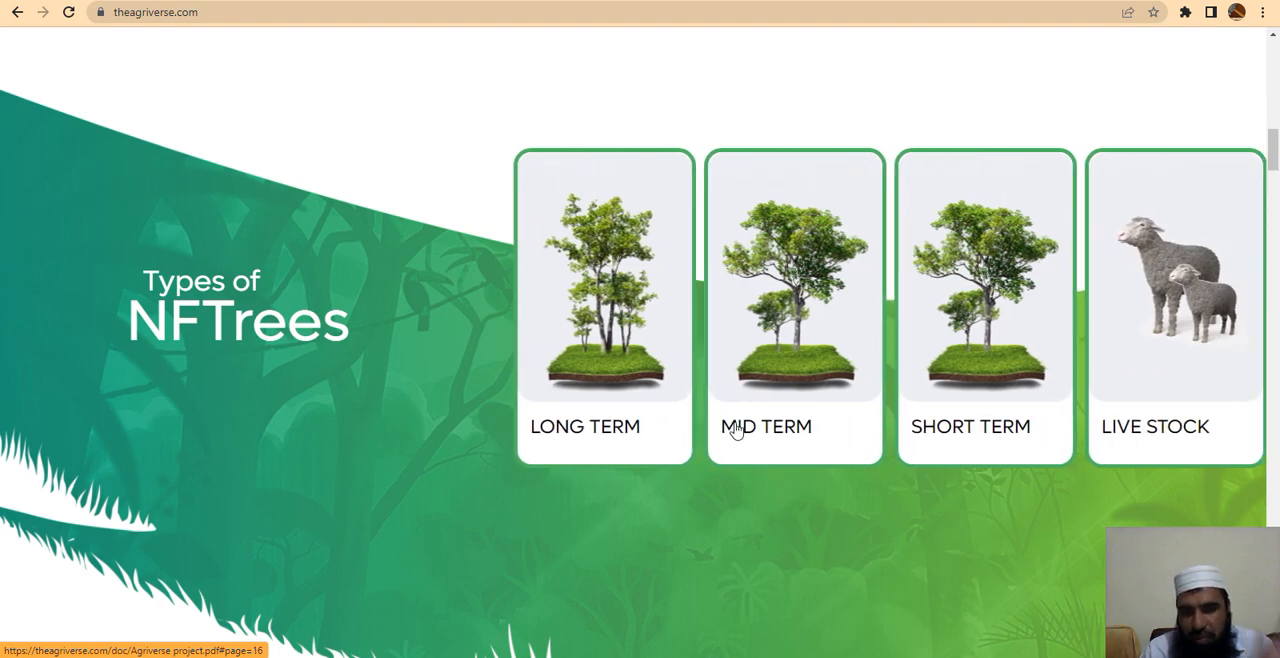
pyautogui.moveTo(443, 503)
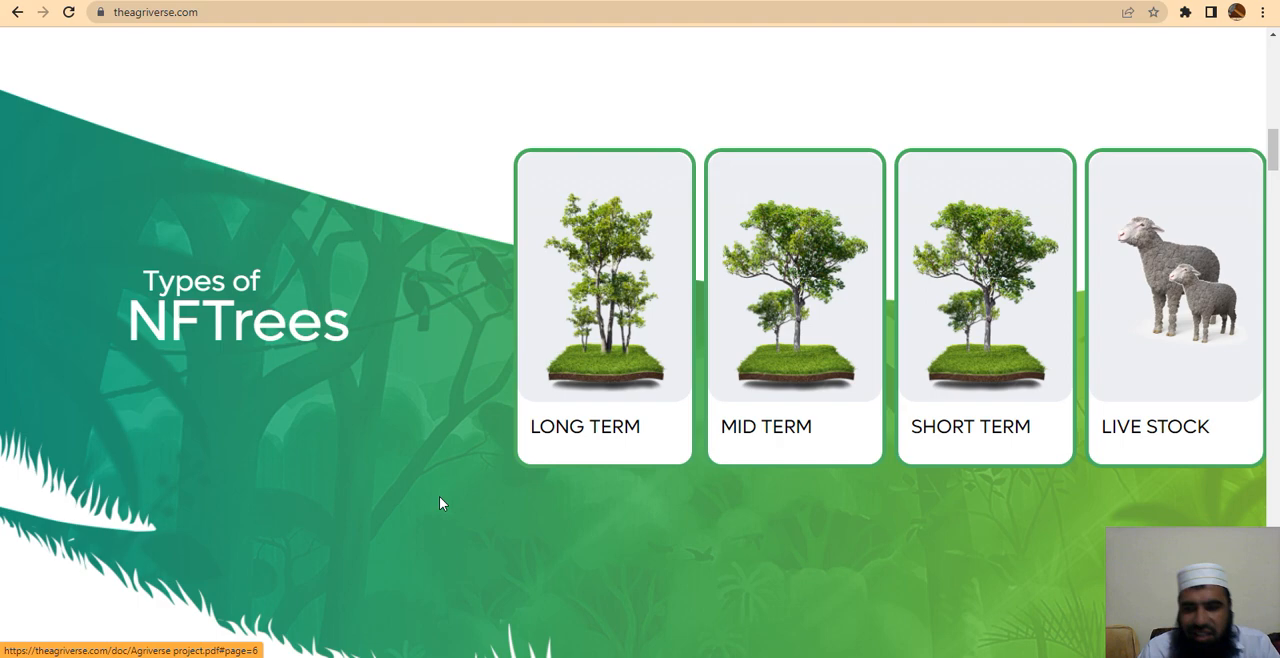
pyautogui.scroll(-3)
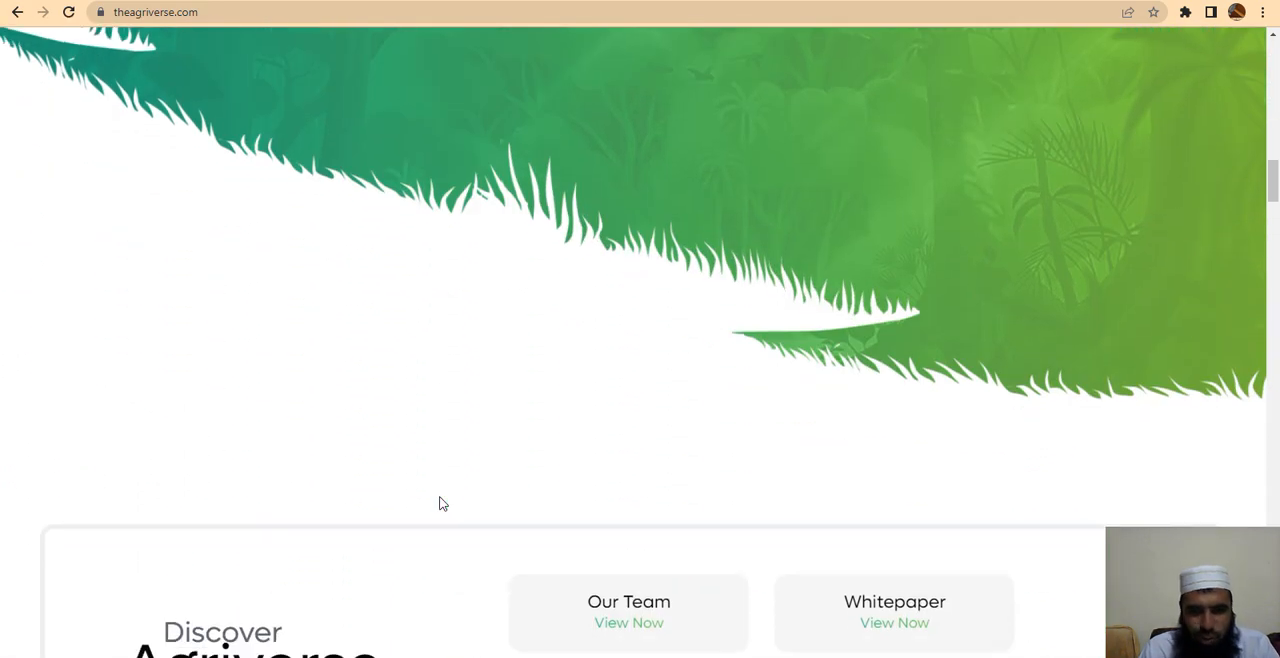
pyautogui.scroll(-3)
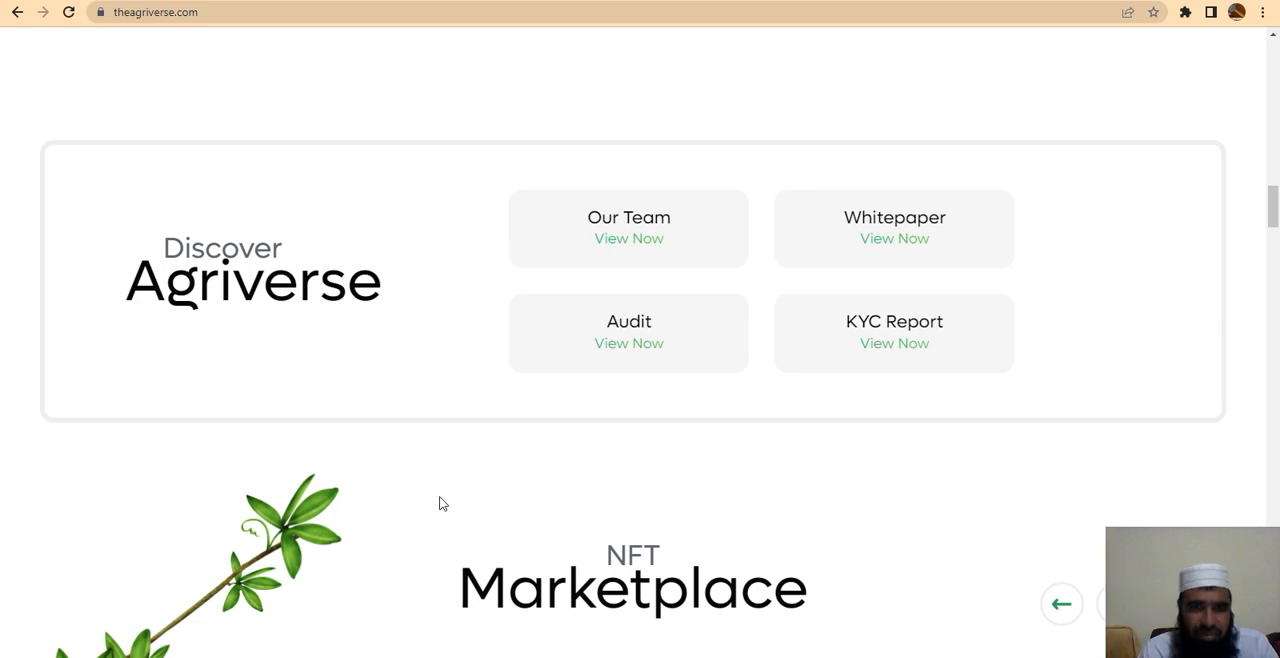
pyautogui.moveTo(629, 230)
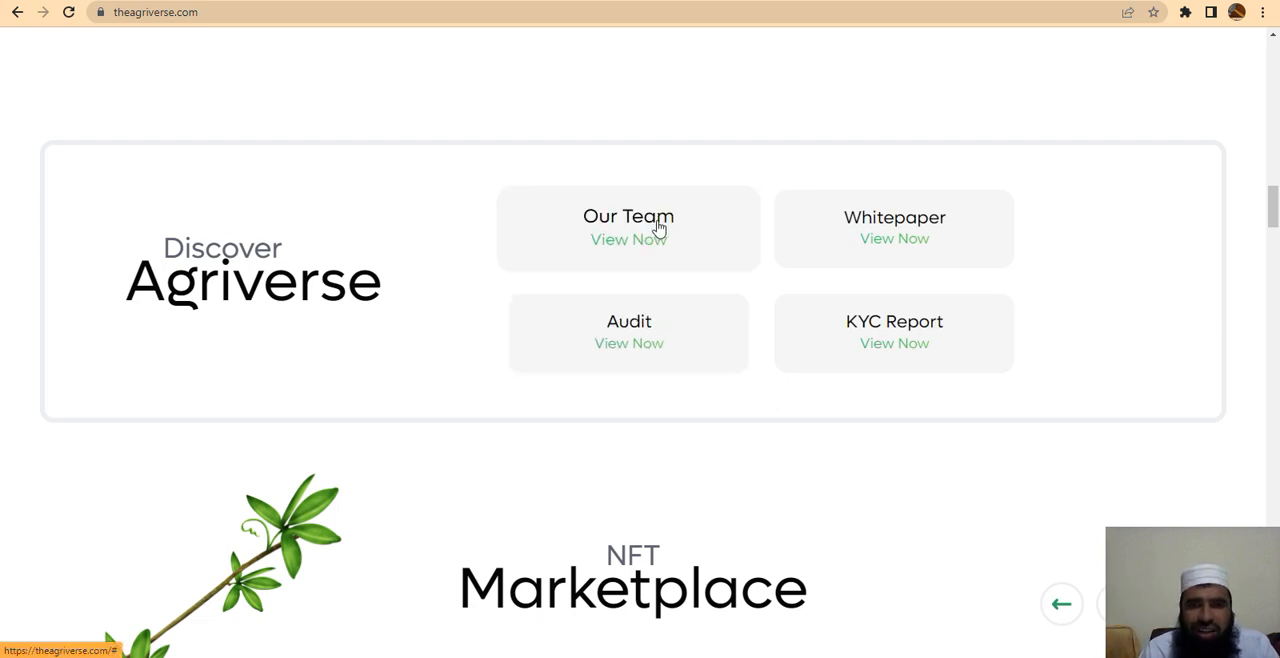
pyautogui.moveTo(629, 343)
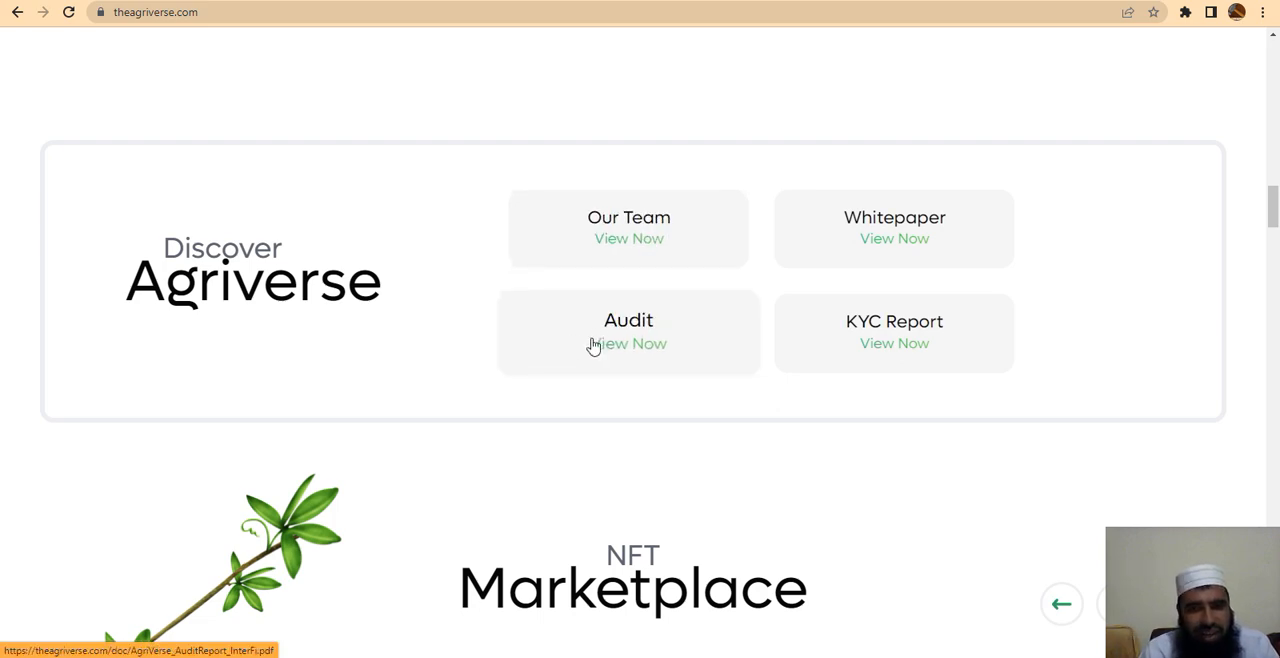
pyautogui.moveTo(604, 513)
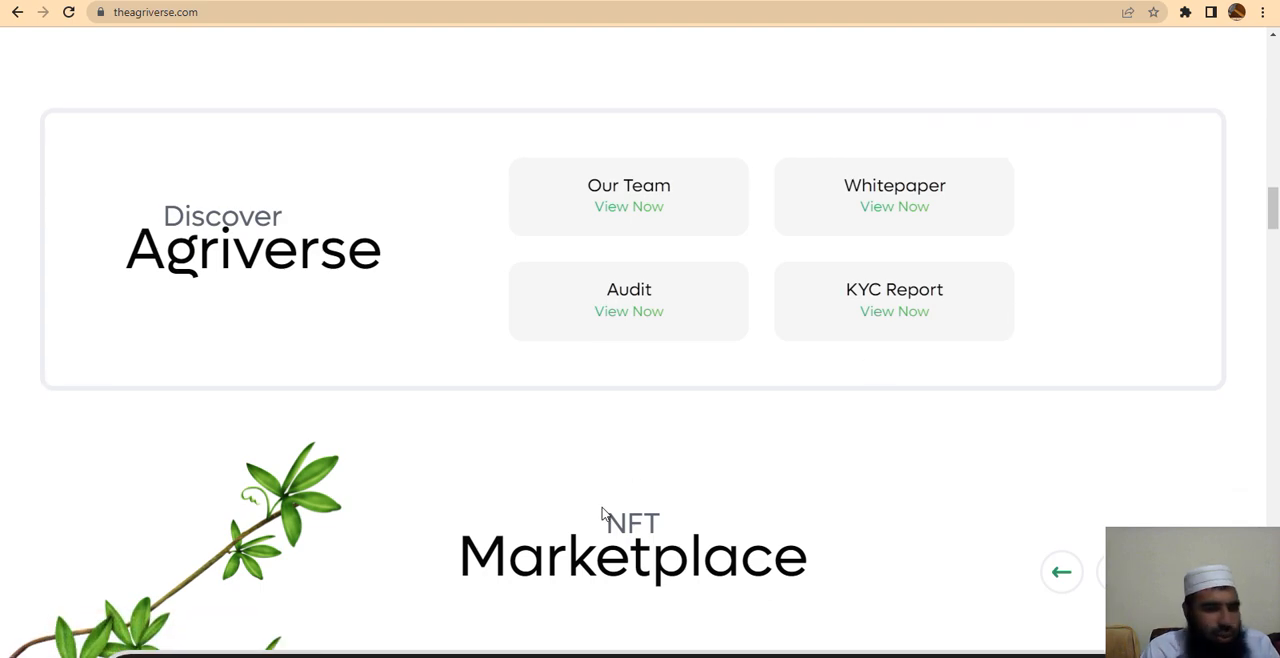
# - Scroll through the My Farm marketplace preview to the Agriverse NFTs description and Visit Marketplace
pyautogui.scroll(-3)
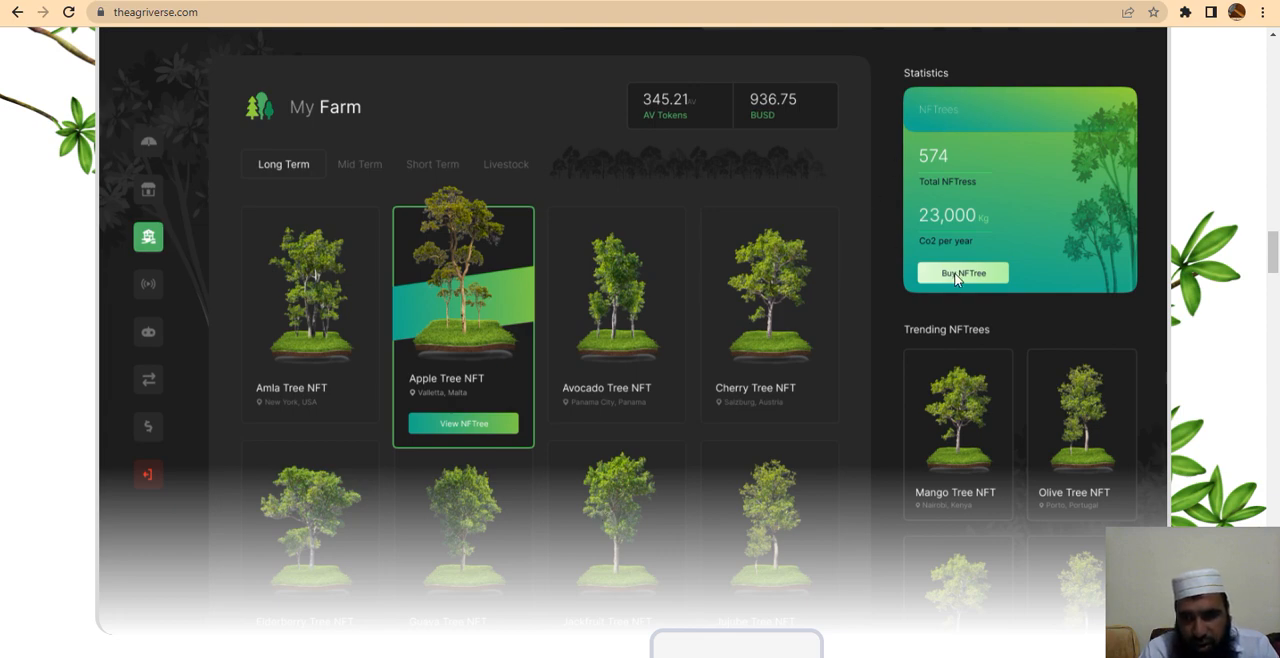
pyautogui.scroll(-3)
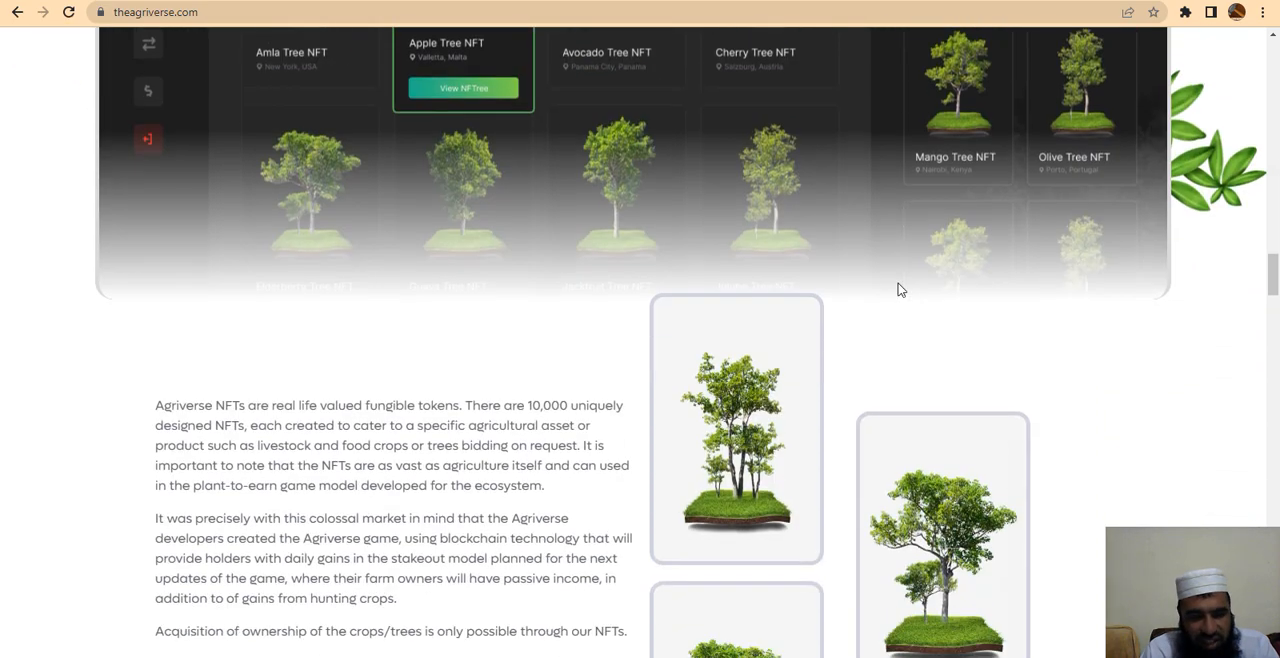
pyautogui.scroll(-3)
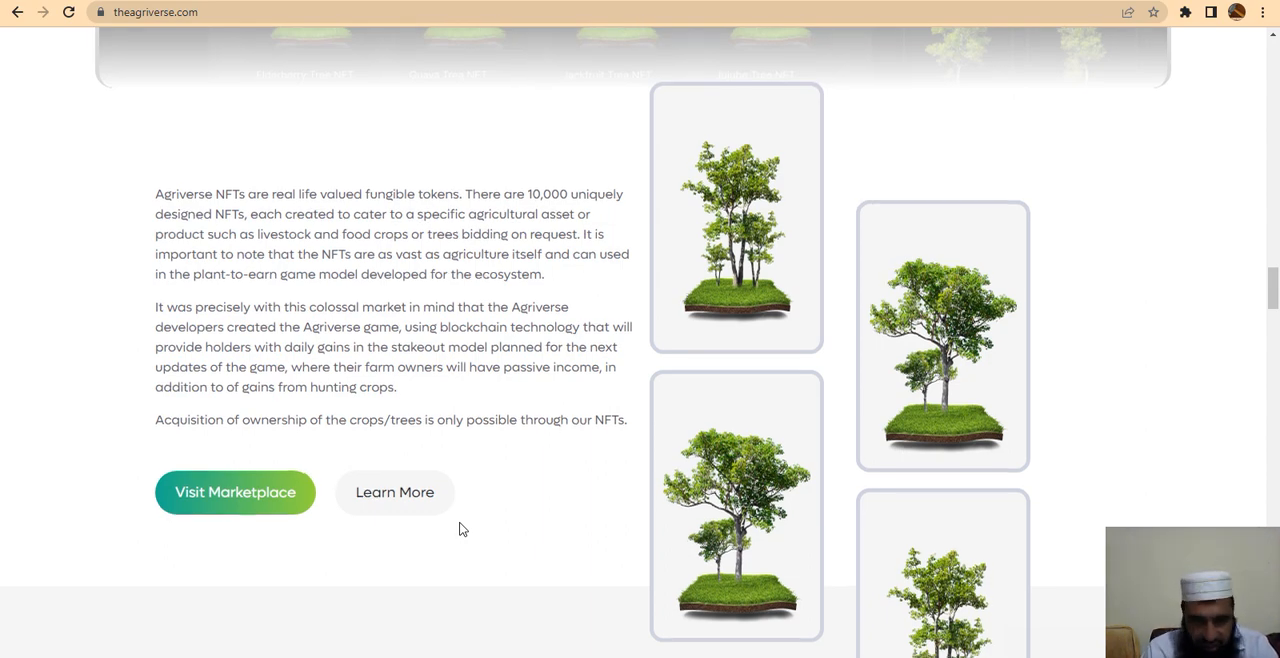
# - Scroll past the Tokenomics Total Supply allocation to the Agriverse Slippage Buy and Sell section
pyautogui.scroll(-3)
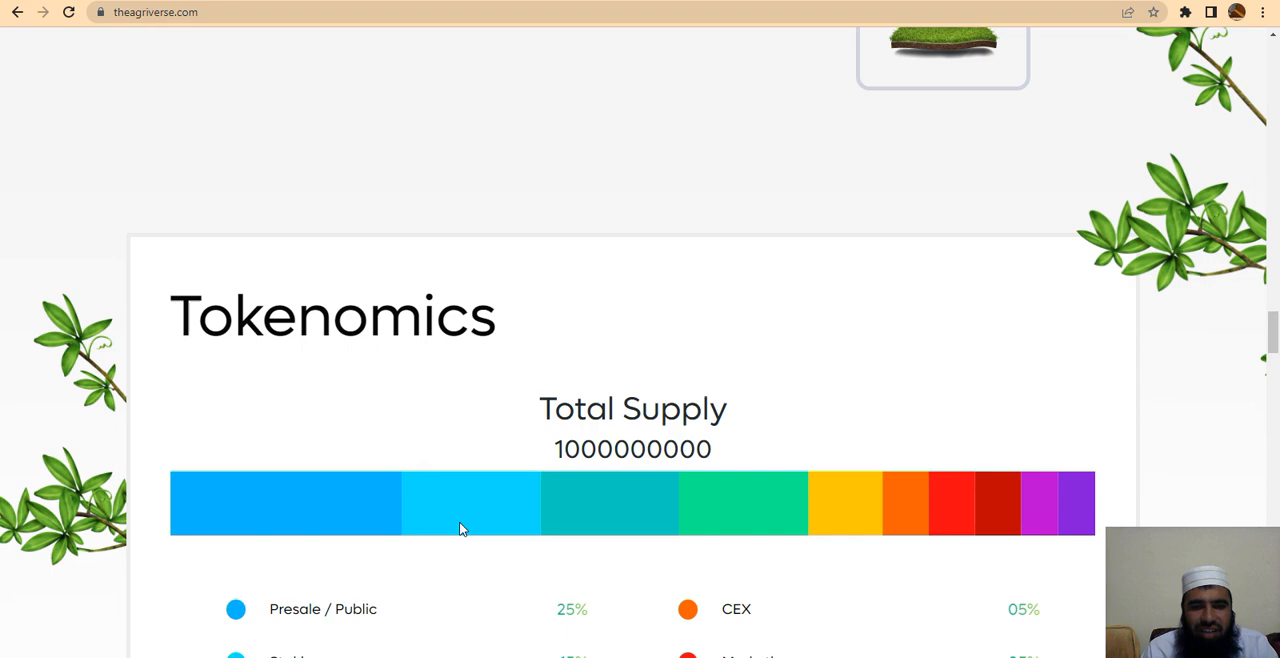
pyautogui.scroll(-3)
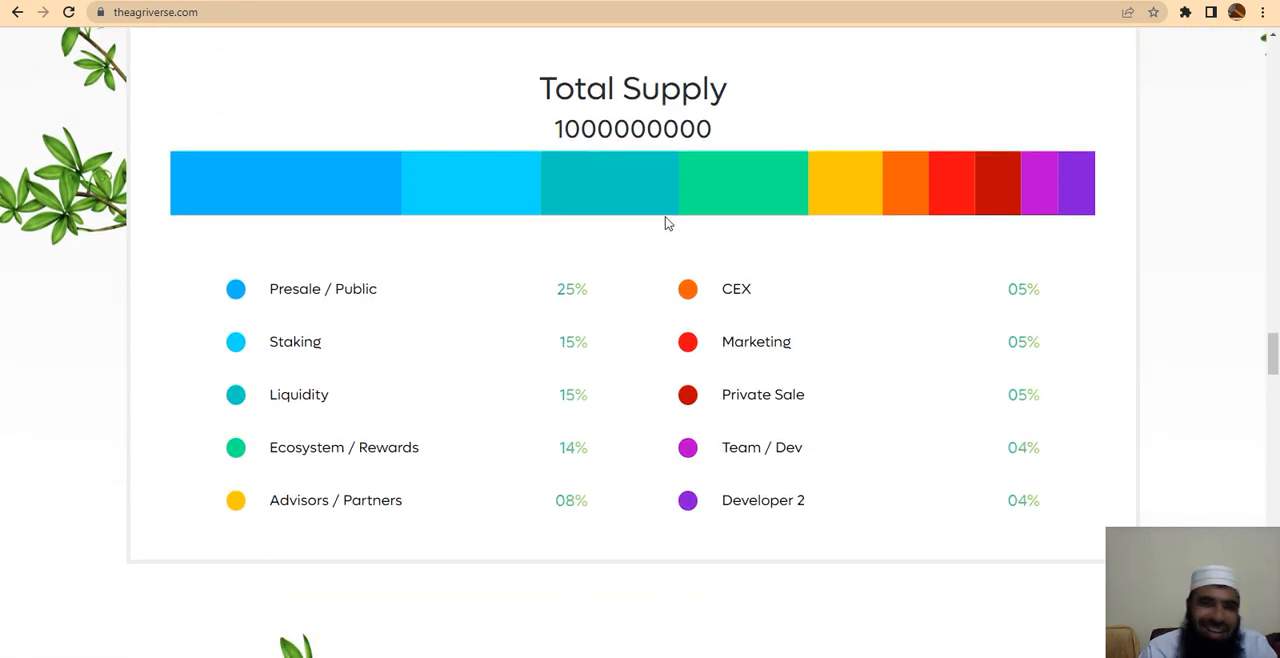
pyautogui.moveTo(312, 311)
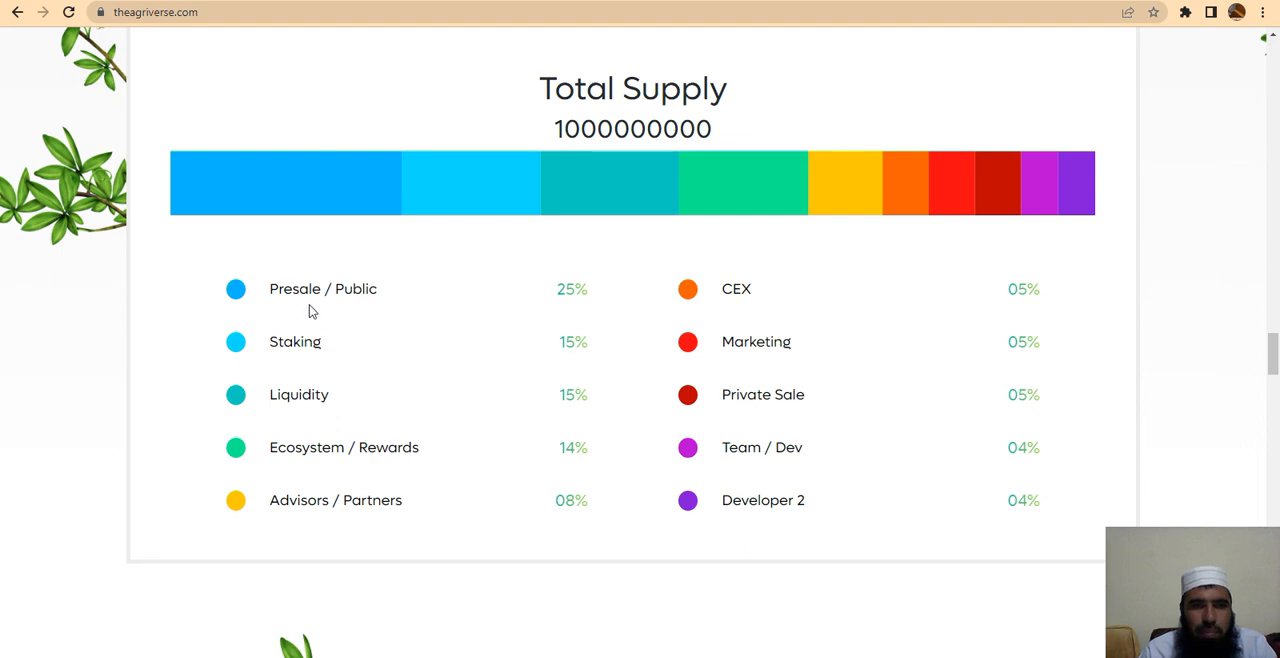
pyautogui.moveTo(430, 431)
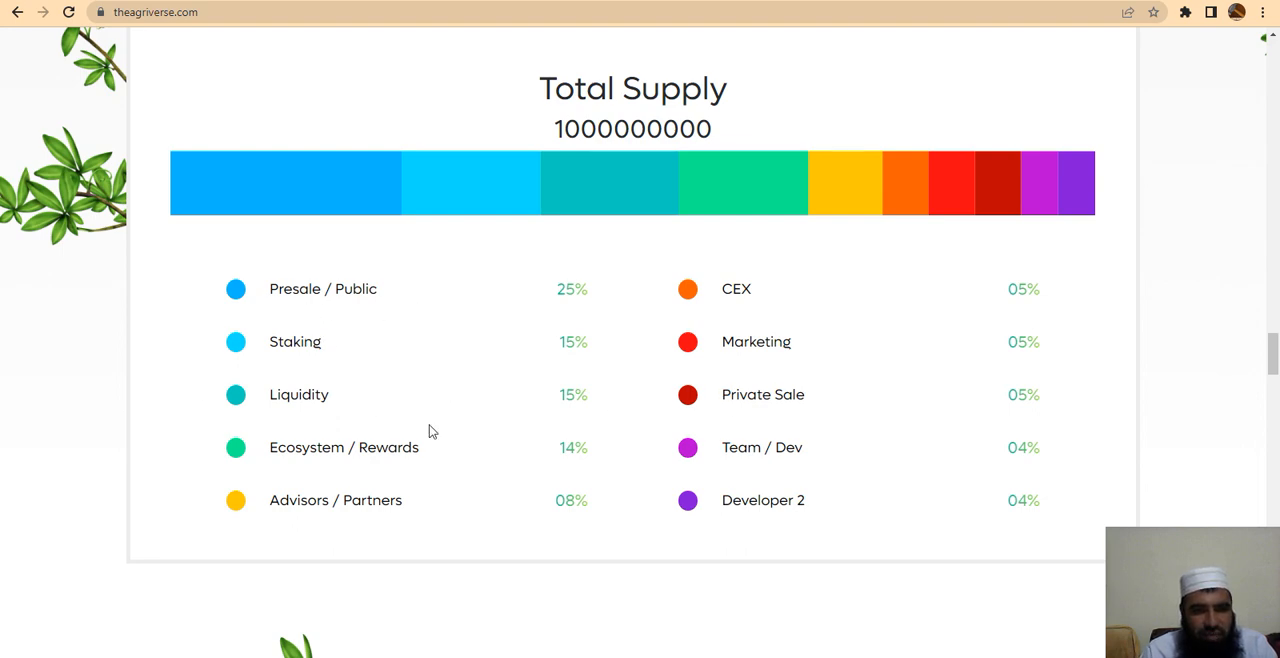
pyautogui.moveTo(347, 501)
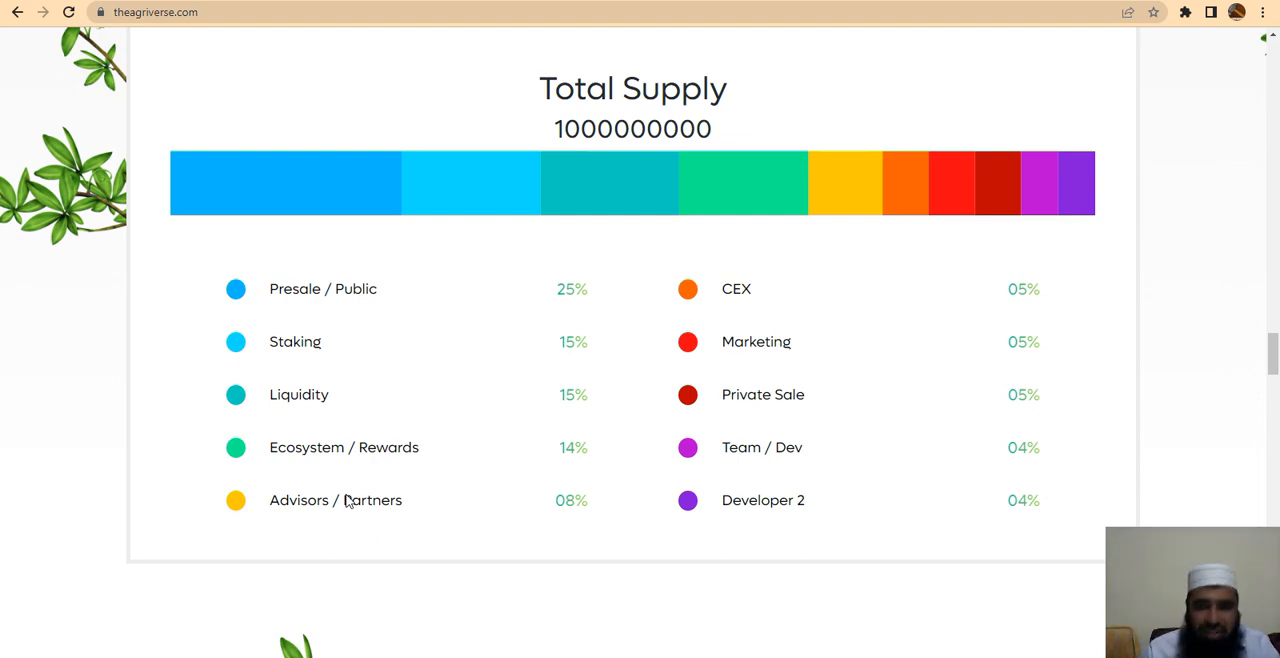
pyautogui.moveTo(770, 400)
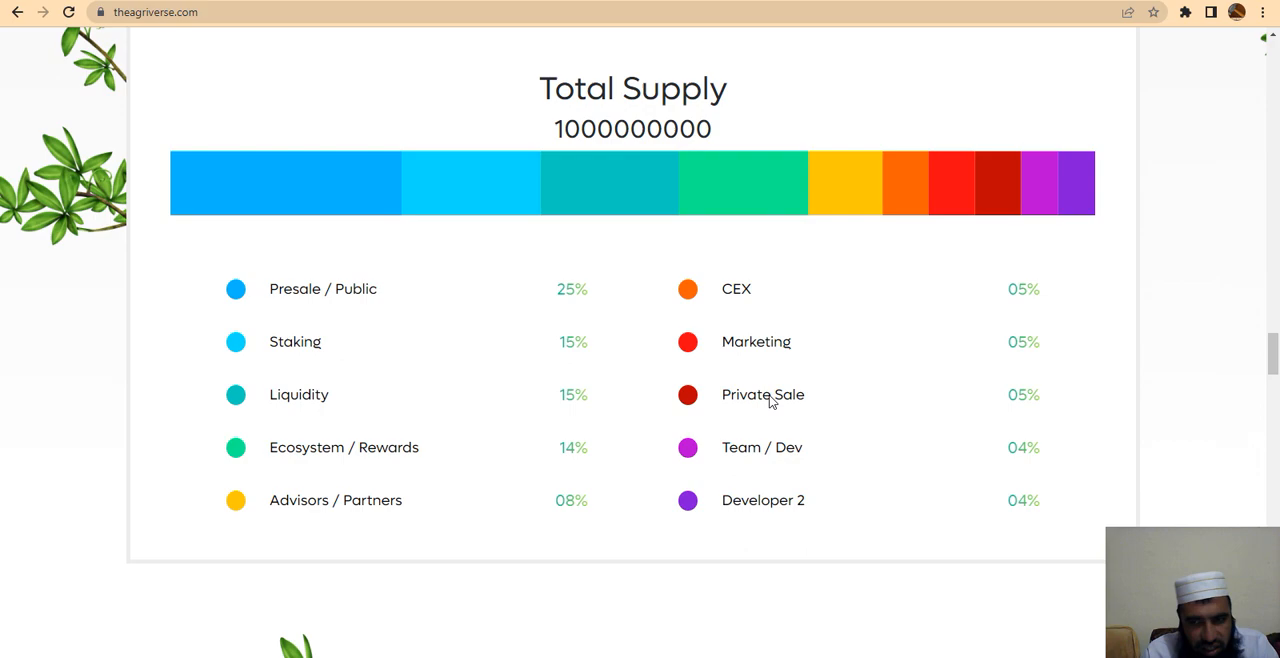
pyautogui.scroll(-3)
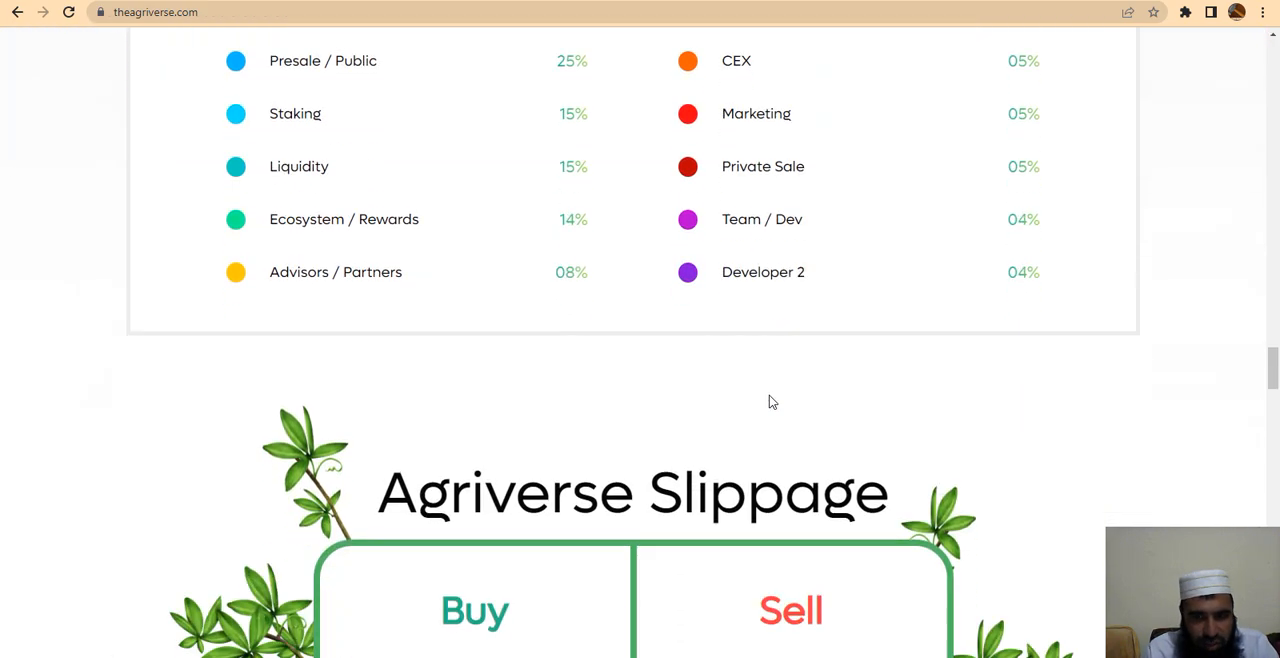
# - Scroll past the Buy/Sell slippage tax breakdown to the Roadmap heading
pyautogui.scroll(-3)
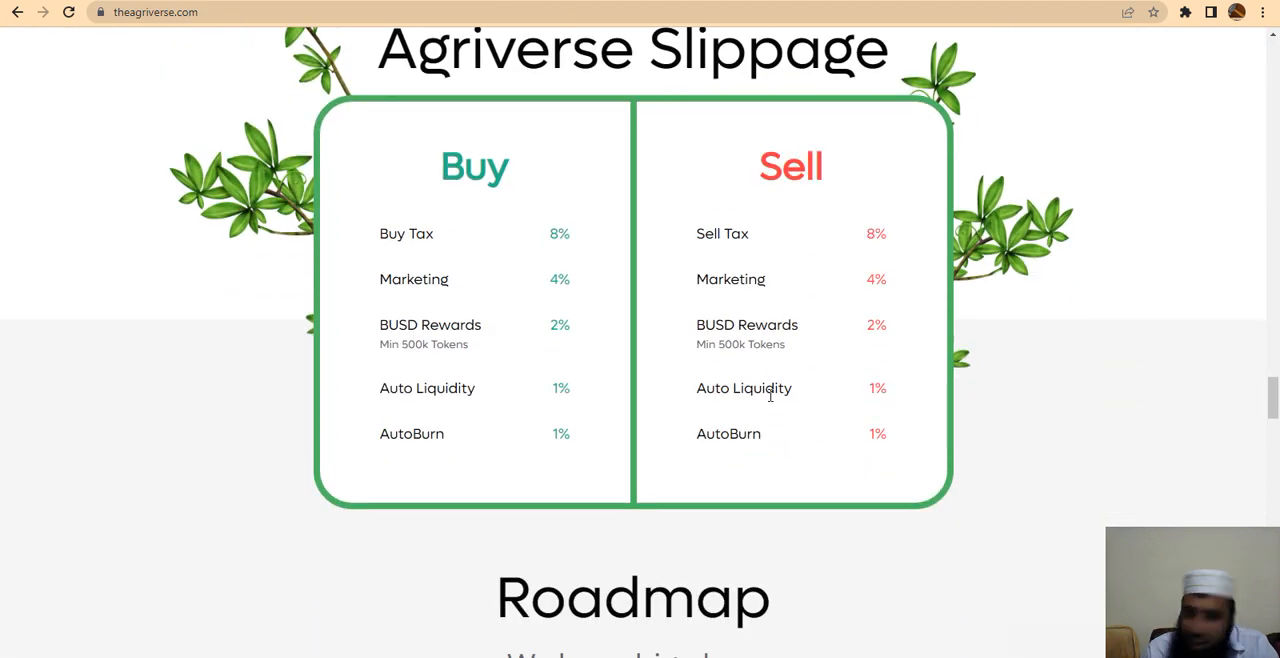
pyautogui.moveTo(240, 602)
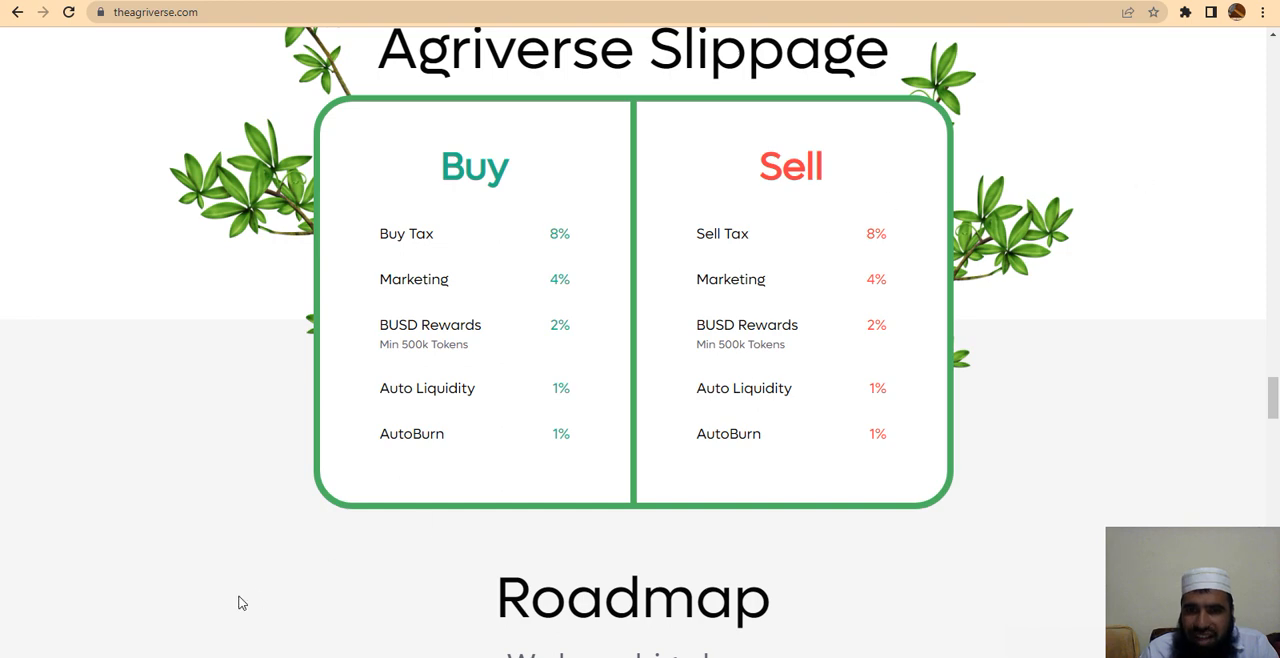
pyautogui.moveTo(575, 468)
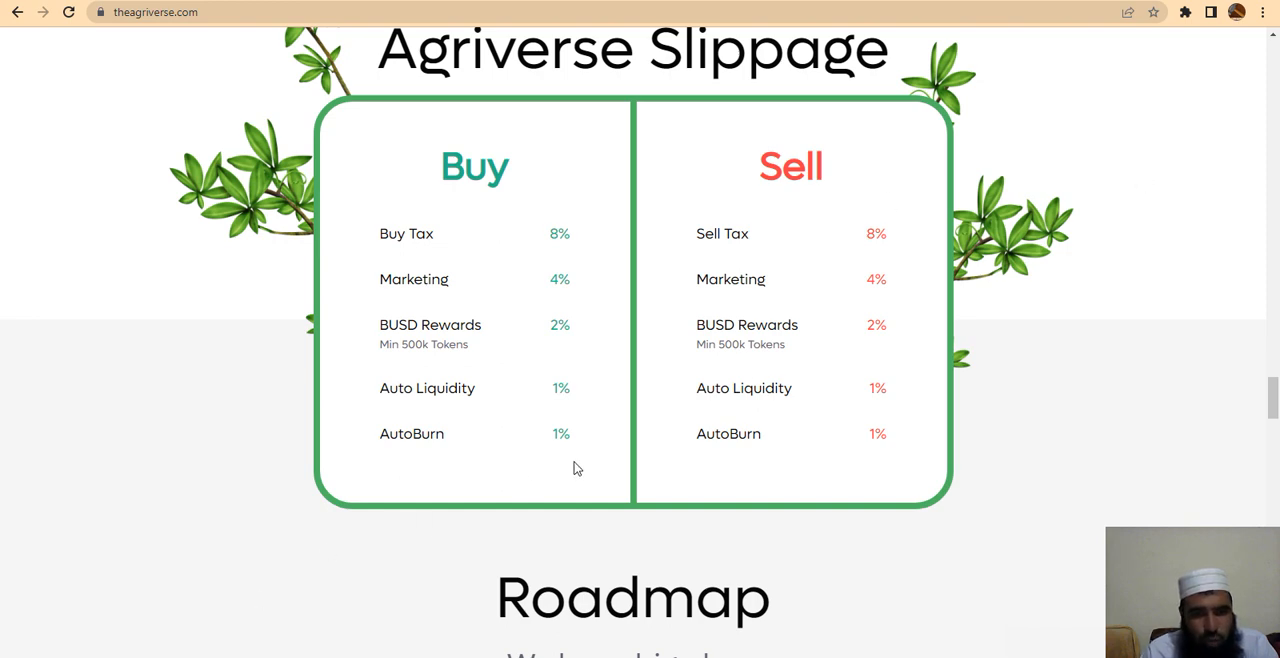
pyautogui.moveTo(335, 398)
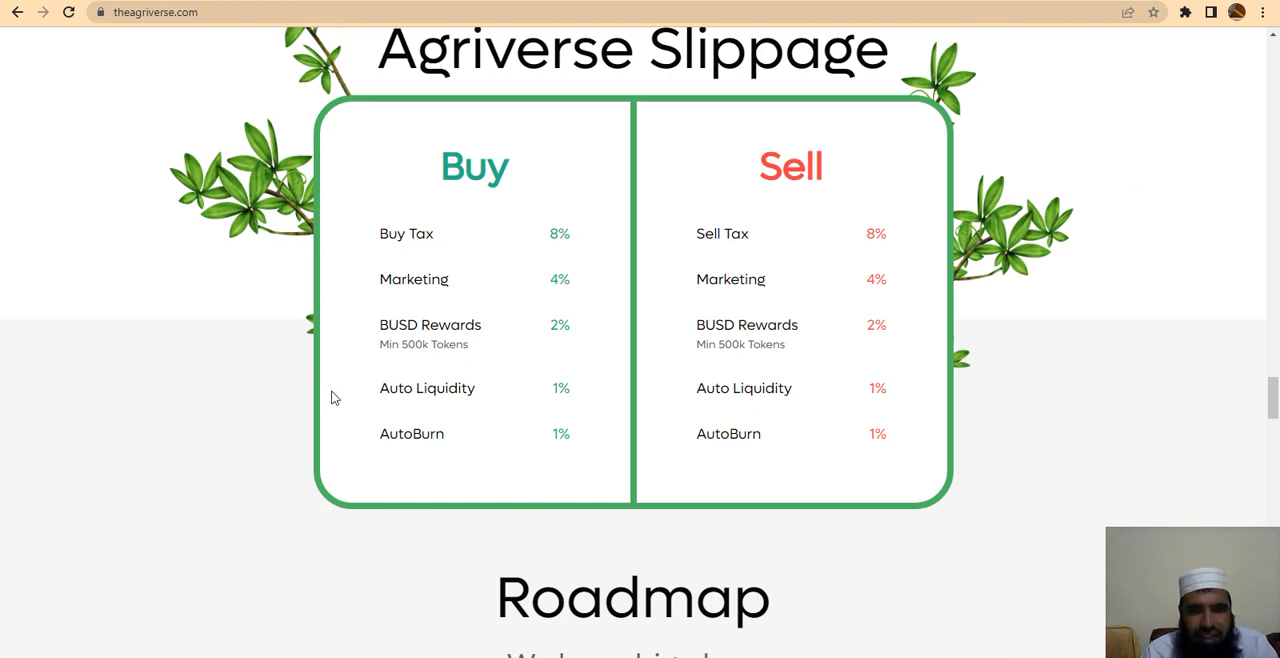
pyautogui.moveTo(790, 321)
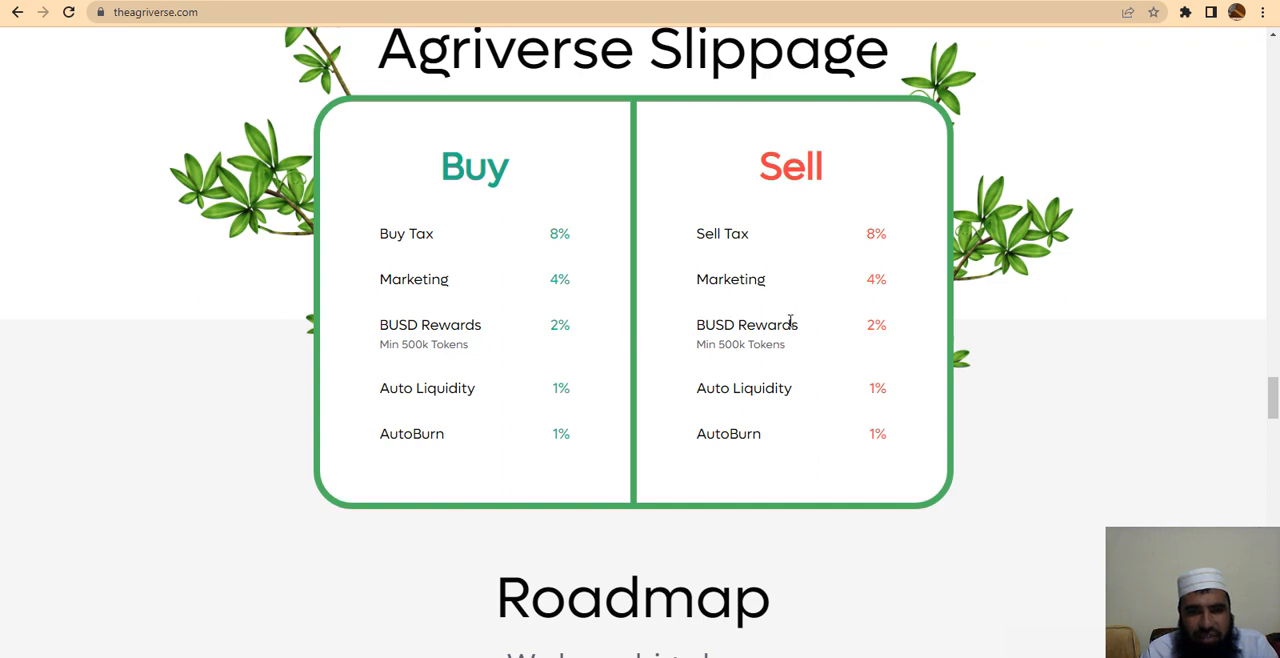
pyautogui.moveTo(343, 472)
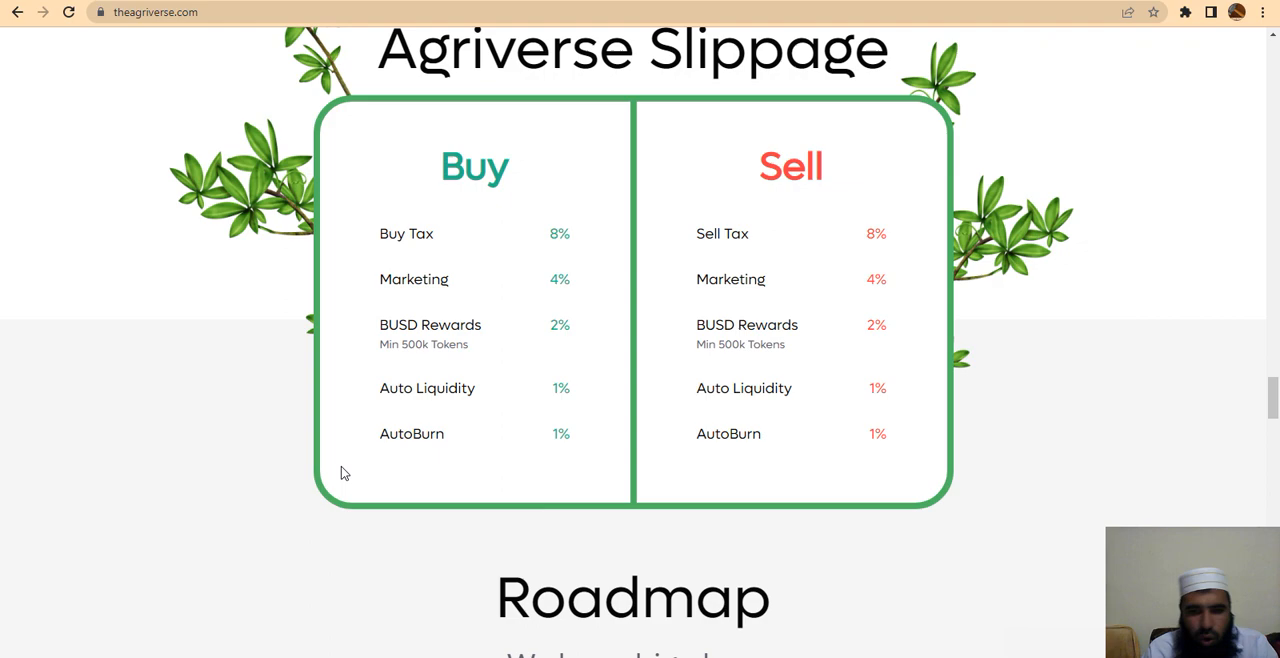
pyautogui.scroll(-3)
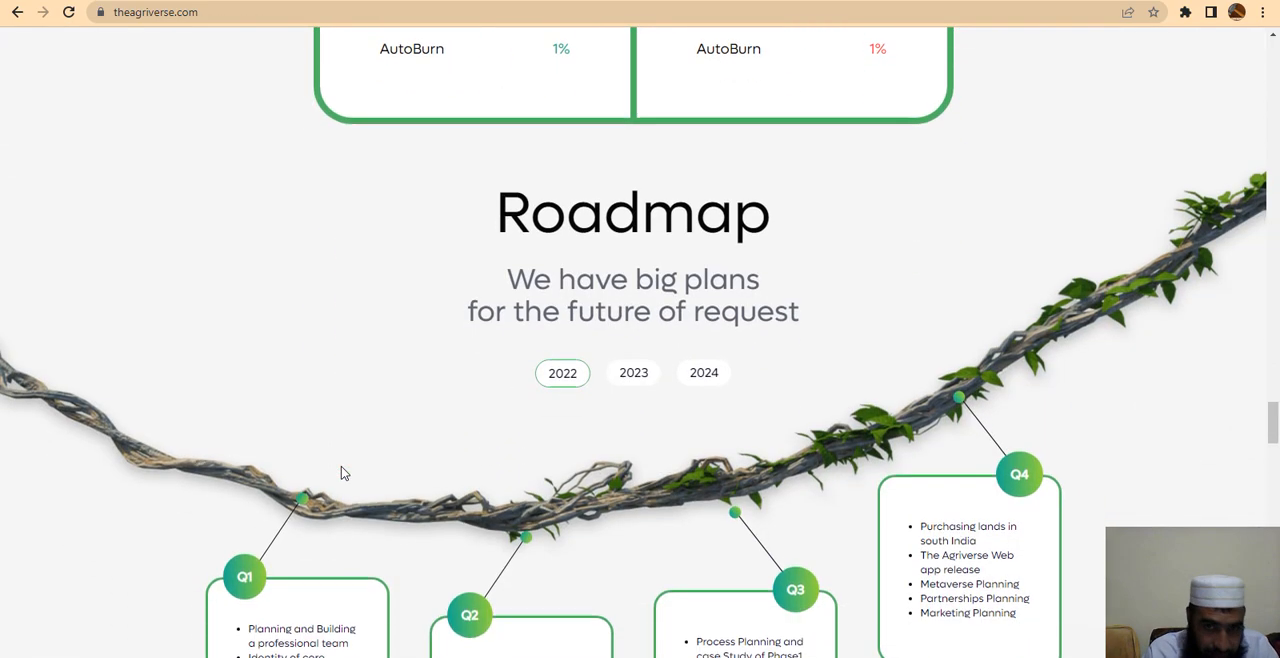
# - Scroll until the 2022 Q1 through Q4 roadmap cards are fully visible
pyautogui.scroll(-3)
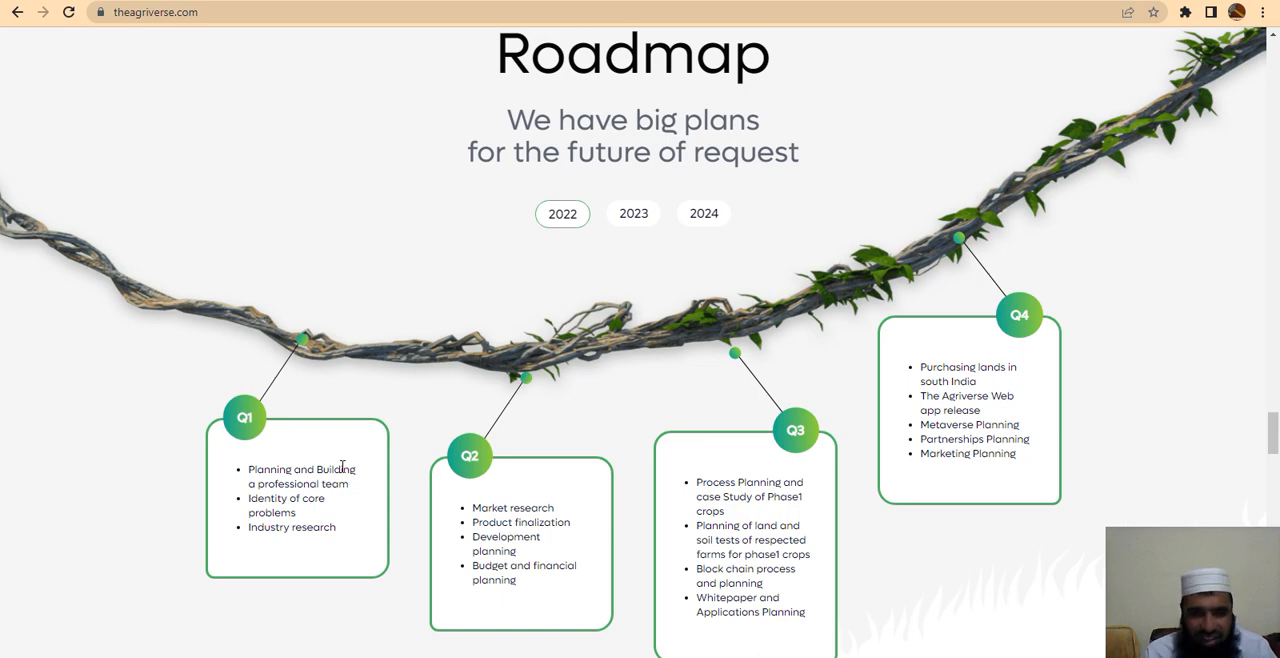
pyautogui.moveTo(588, 540)
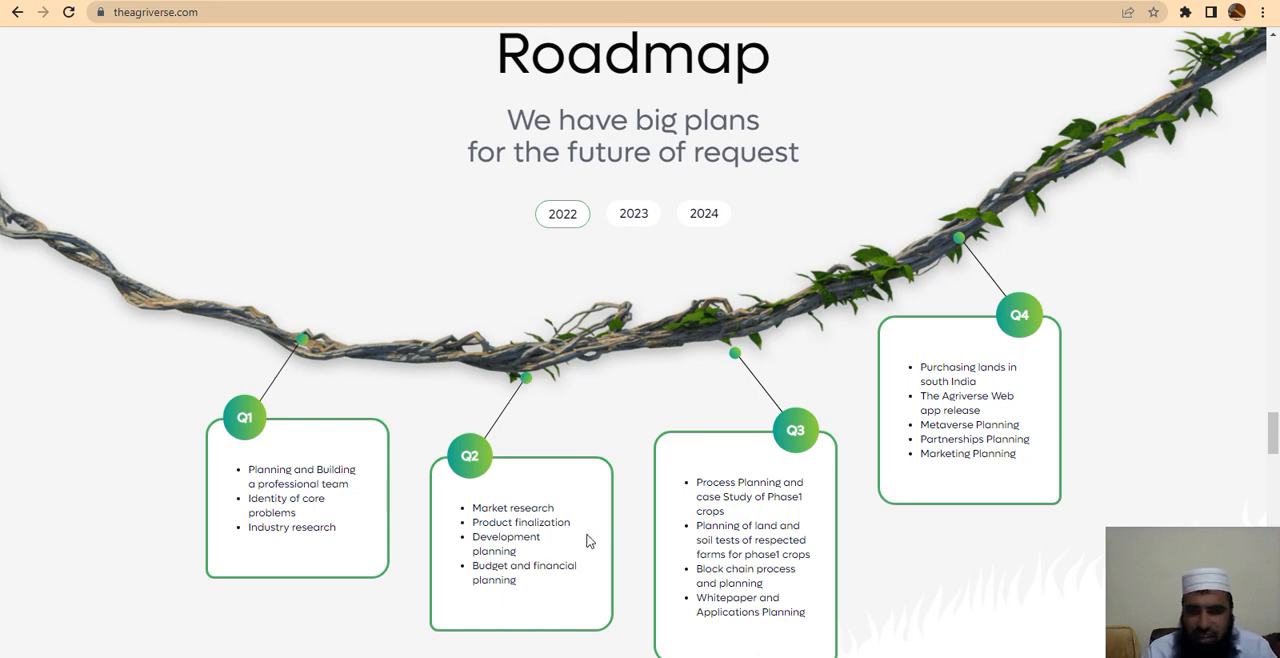
pyautogui.scroll(-3)
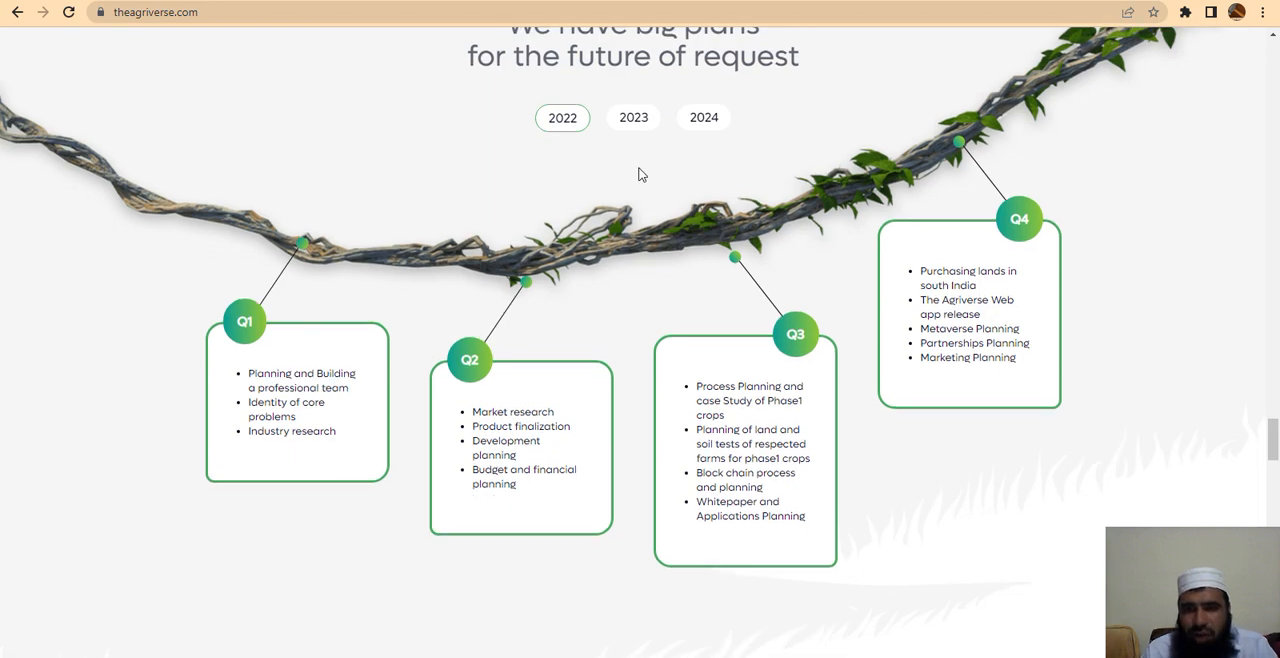
# - Switch the Roadmap to 2023 and scroll to Q3's Multi Chain Token integration item
pyautogui.click(633, 117)
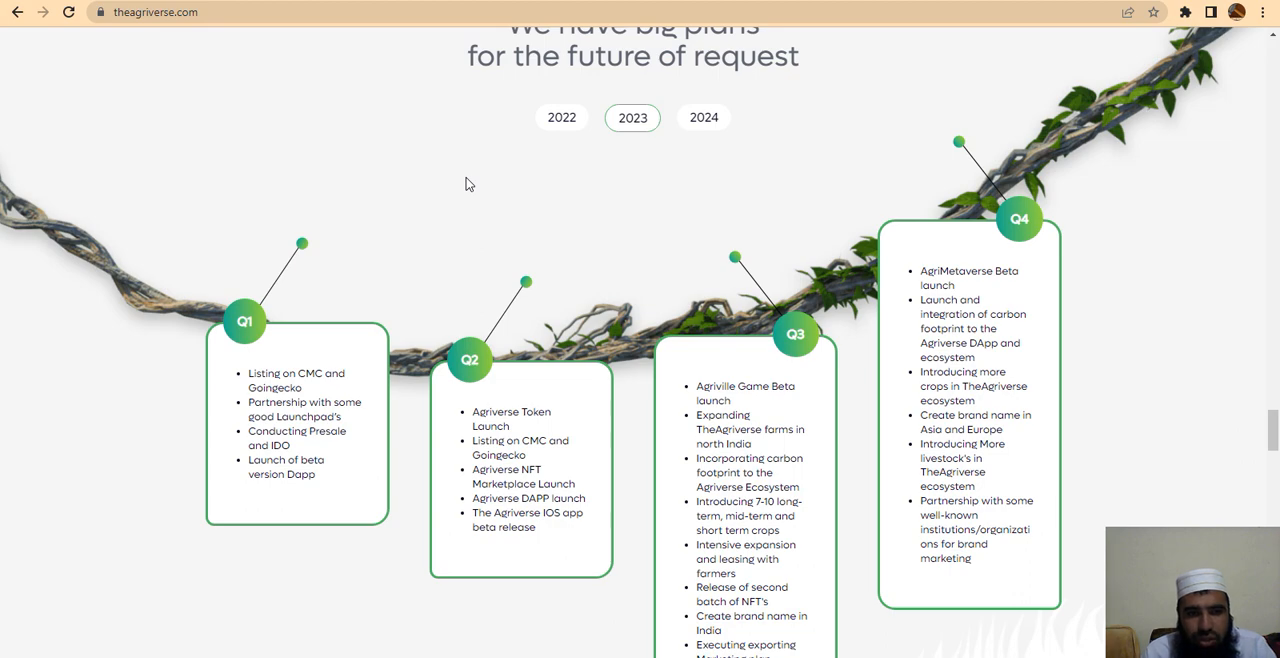
pyautogui.moveTo(287, 379)
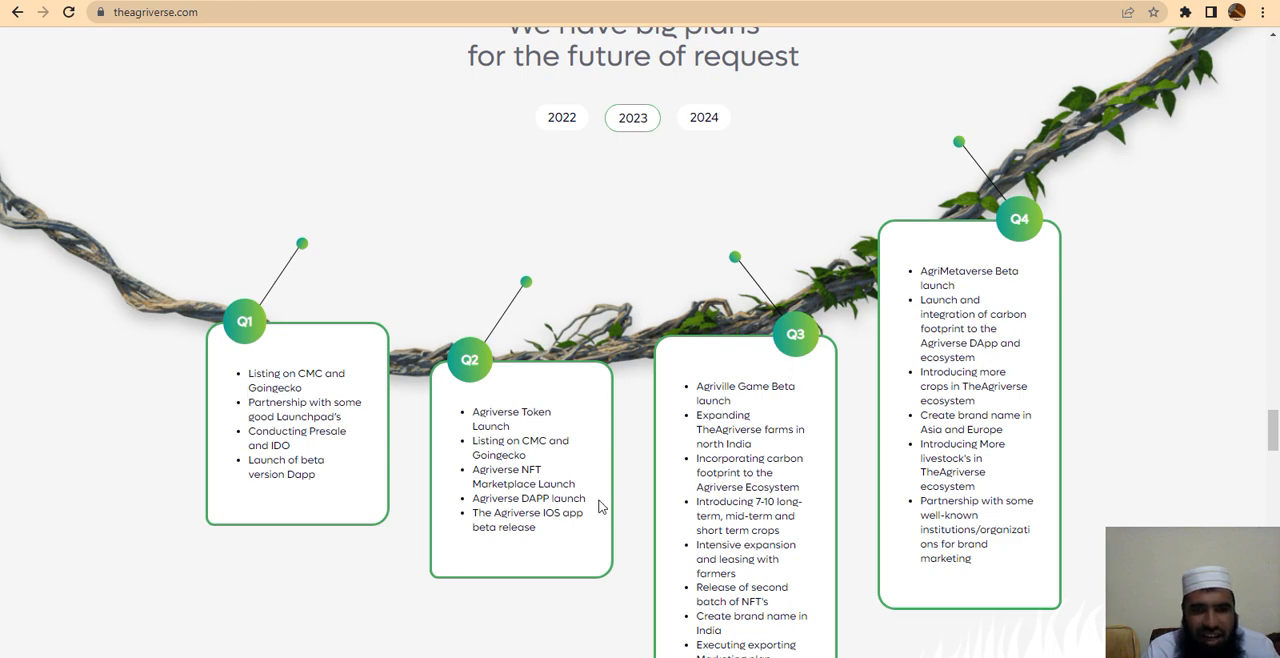
pyautogui.moveTo(574, 463)
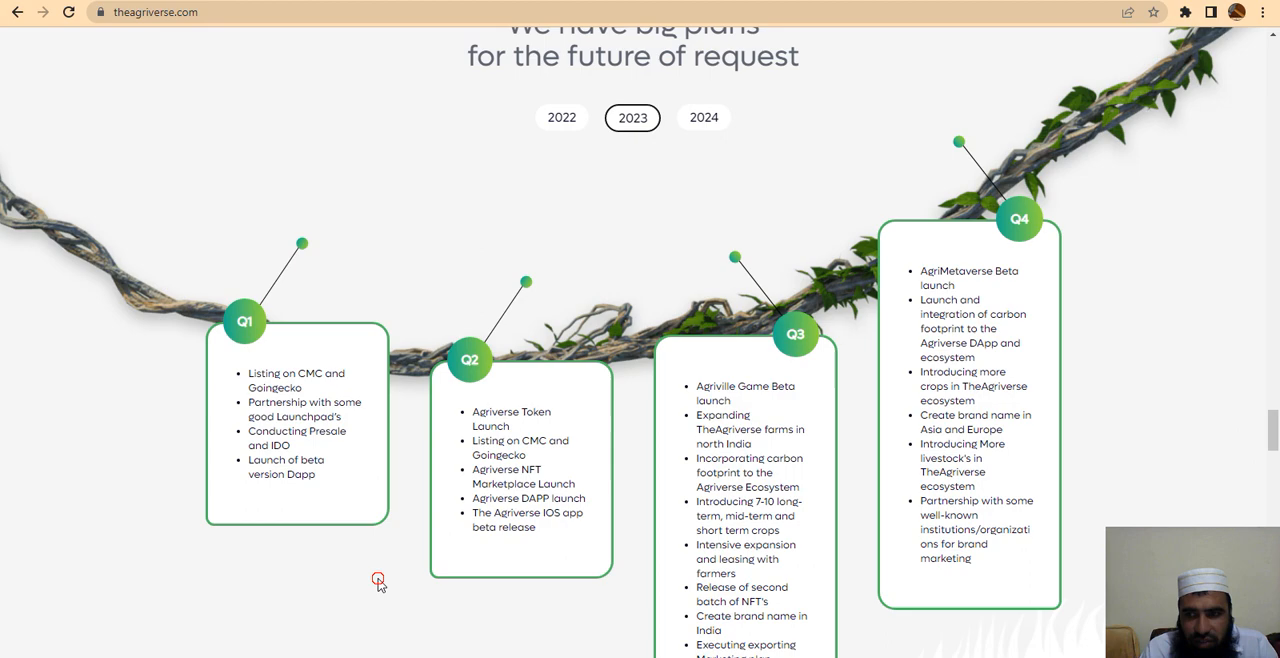
pyautogui.scroll(-3)
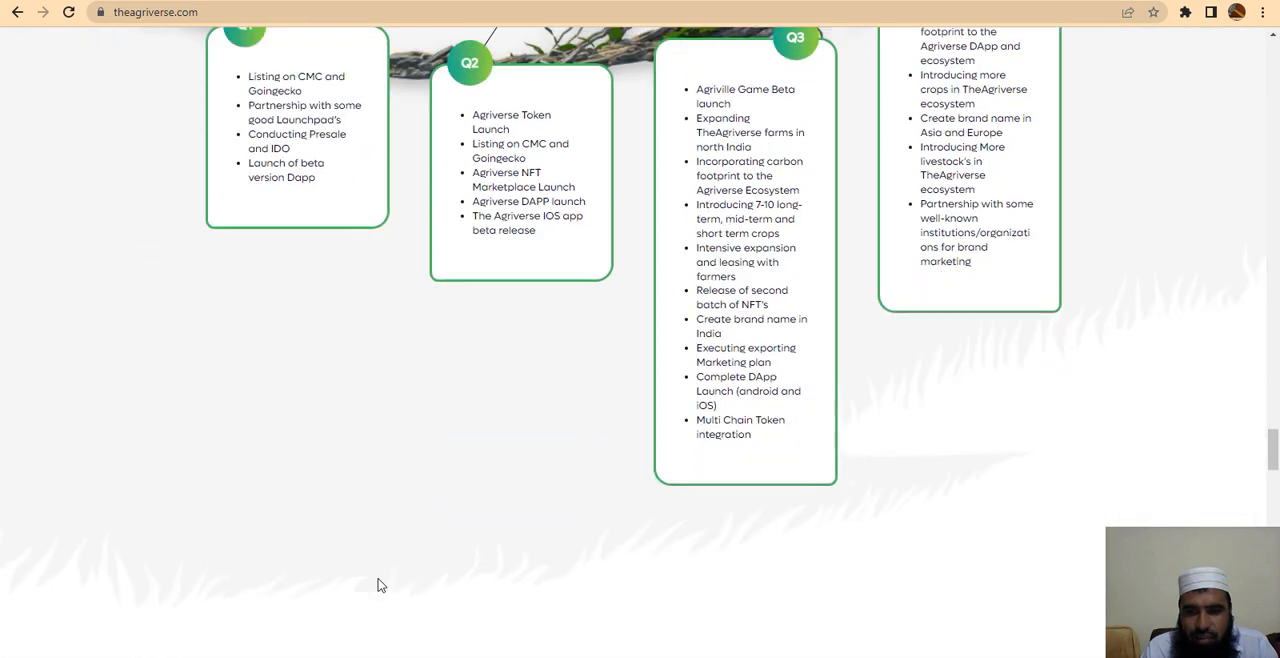